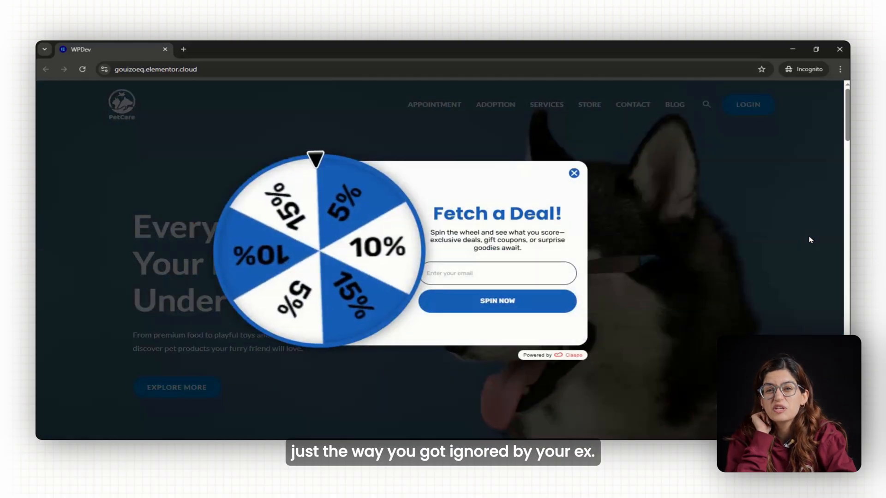
pyautogui.write('abc@gmail.com')
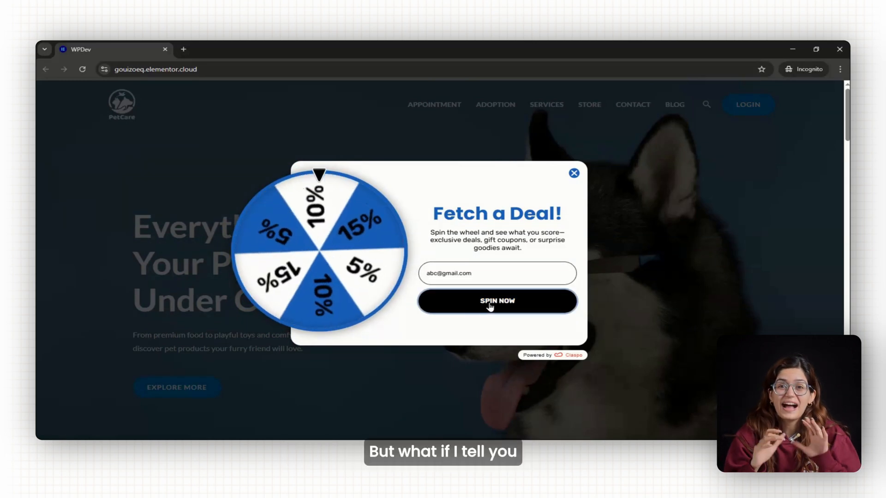
pyautogui.click(497, 301)
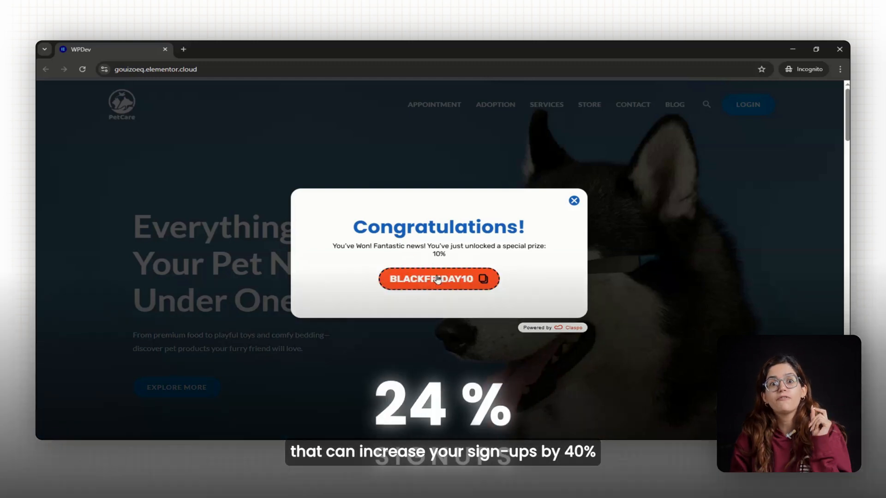
pyautogui.click(437, 279)
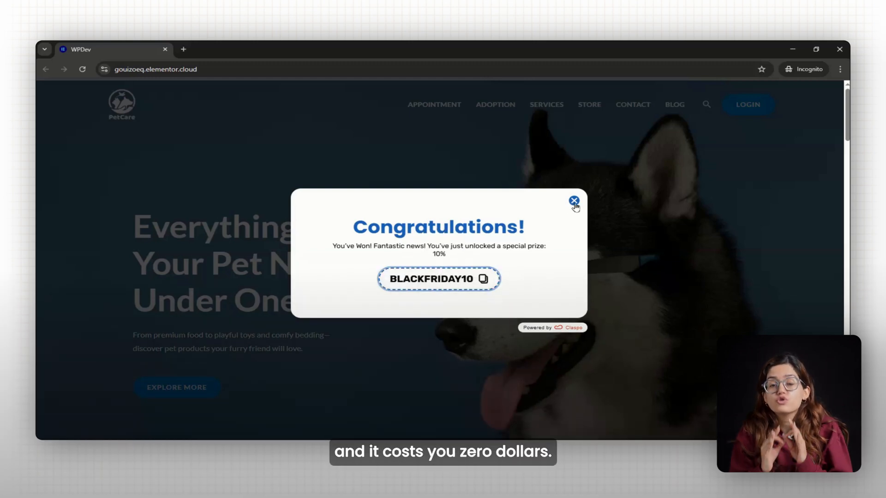
pyautogui.click(574, 201)
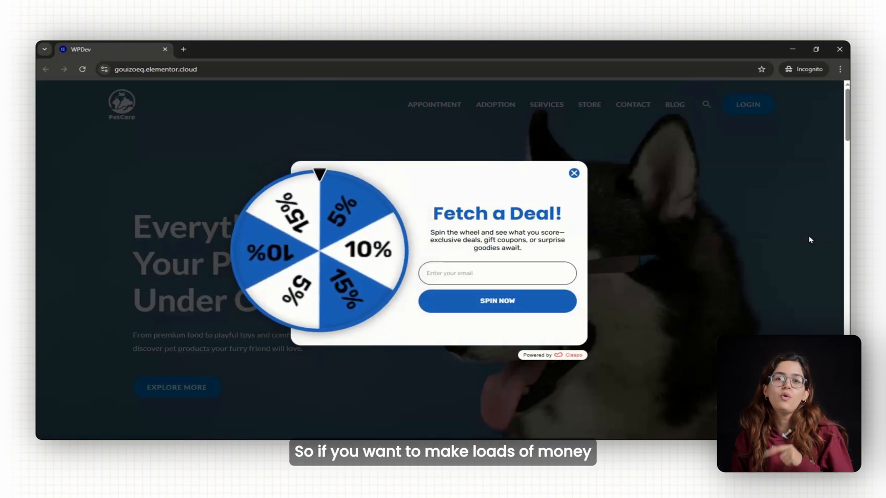
pyautogui.click(497, 301)
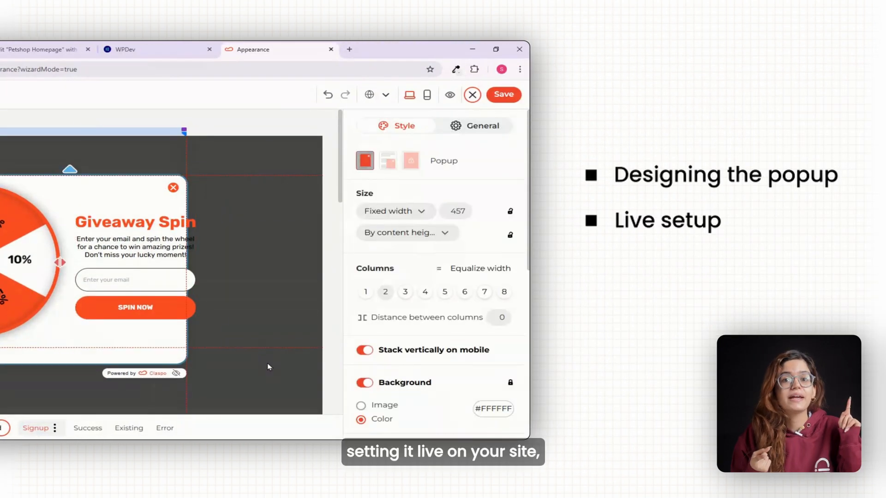
# Review the Giveaway Spin wheel column's General settings, then browse Lead Generation templates
pyautogui.click(483, 126)
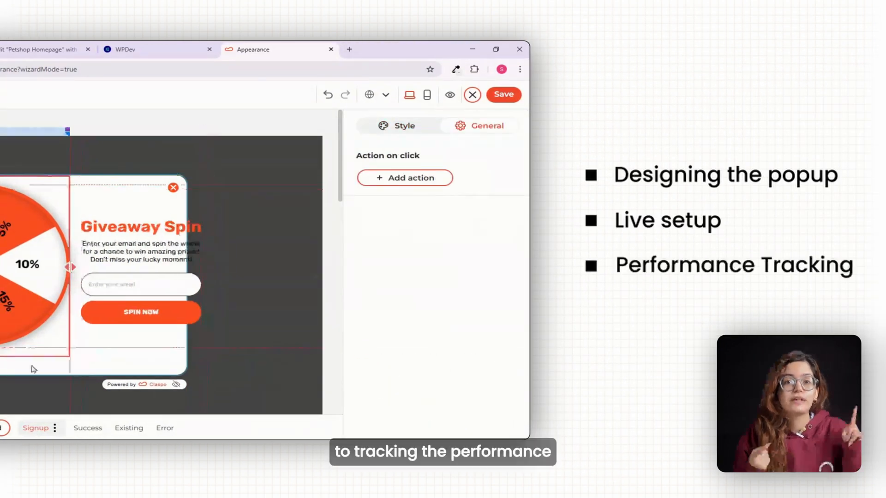
pyautogui.click(455, 70)
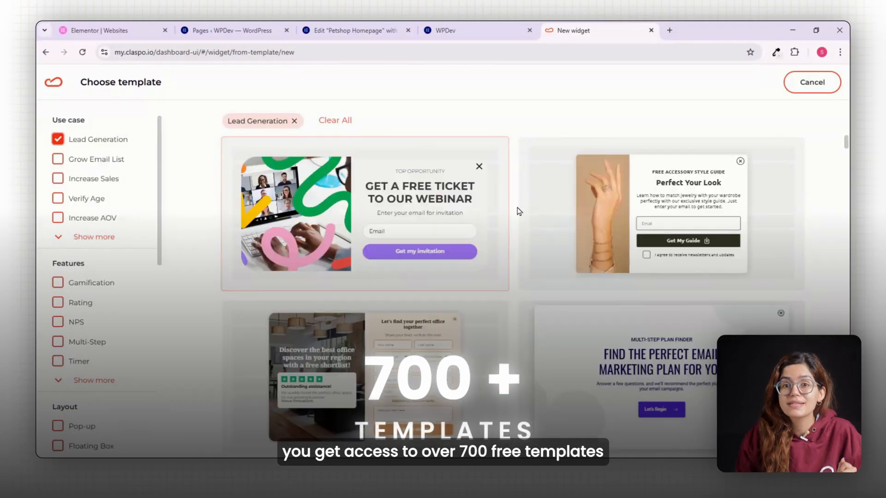
pyautogui.scroll(-3)
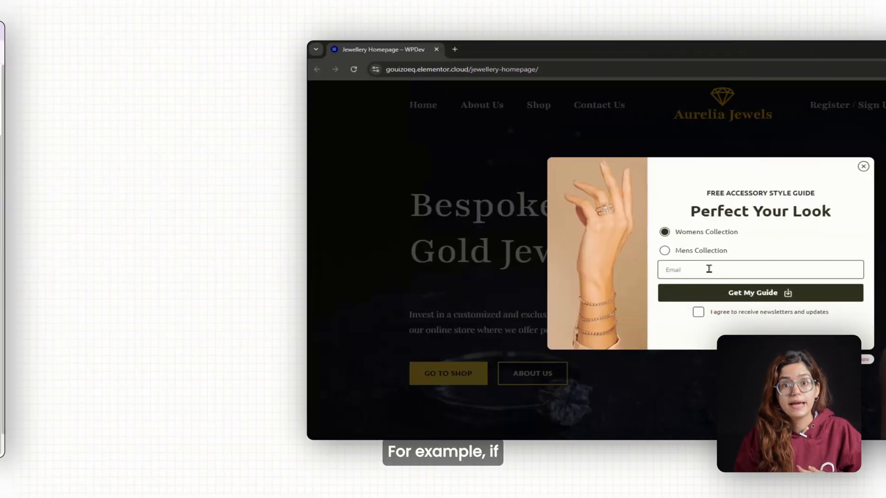
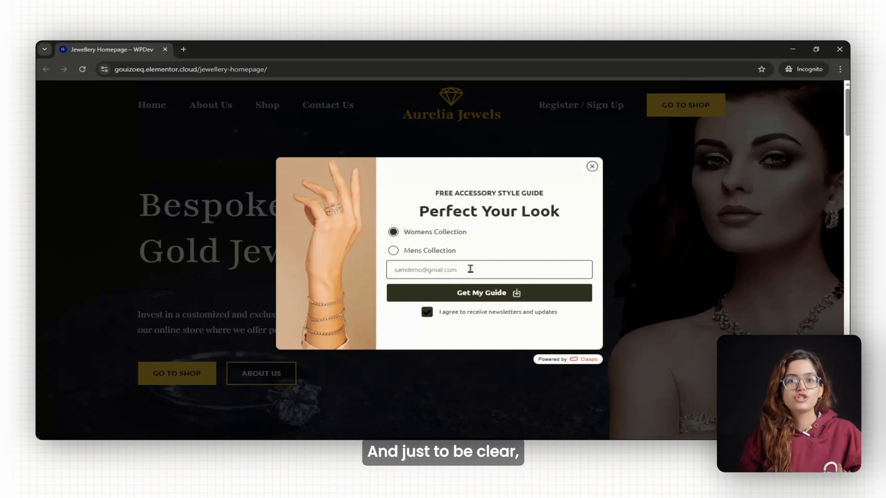
# Submit the Perfect Your Look form with the samdemo email and newsletter consent, then close the confirmation
pyautogui.doubleClick(435, 270)
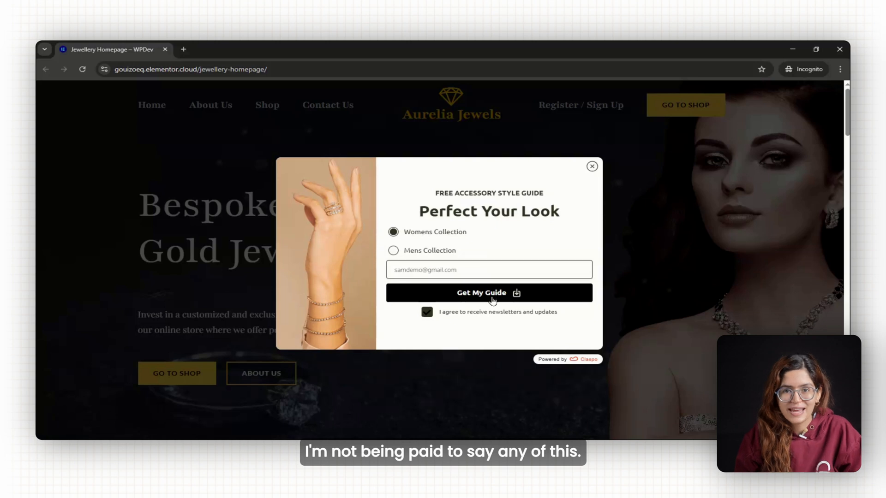
pyautogui.click(488, 293)
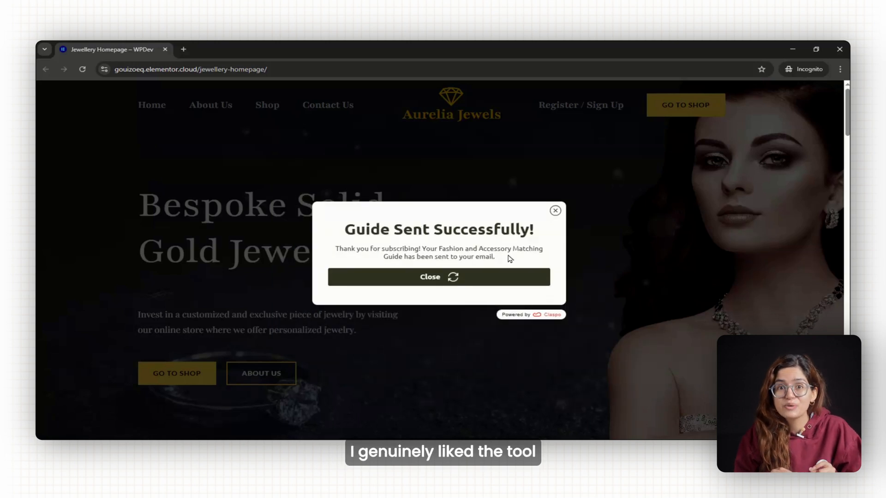
pyautogui.click(438, 276)
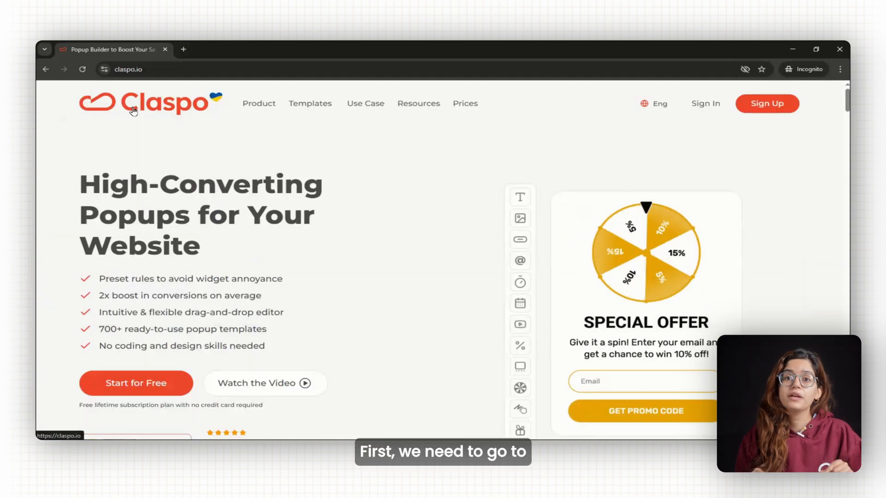
# Start a free Claspo account from claspo.io and reach the first-website domain page
pyautogui.click(259, 103)
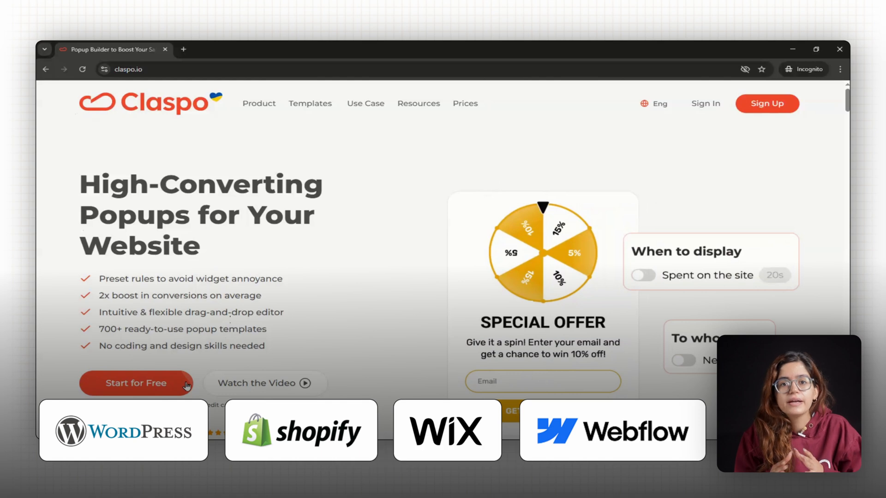
pyautogui.click(767, 103)
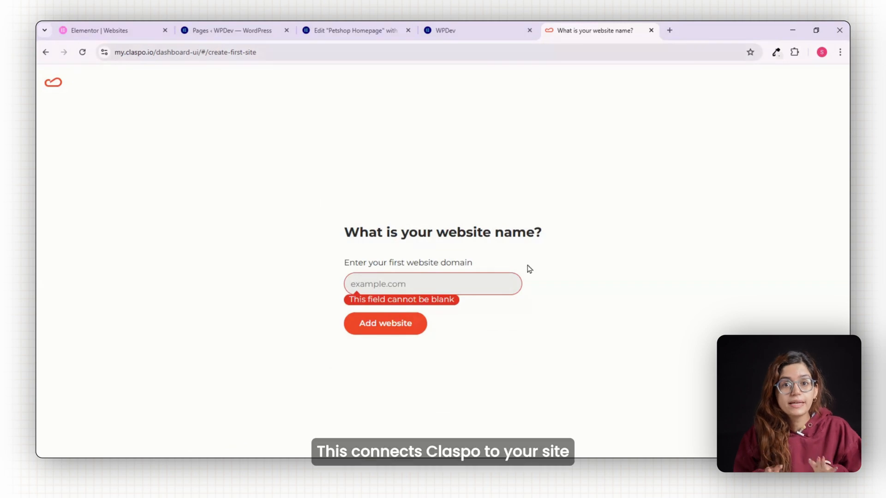
pyautogui.write('https://gouizoeq.elementor.cloud/')
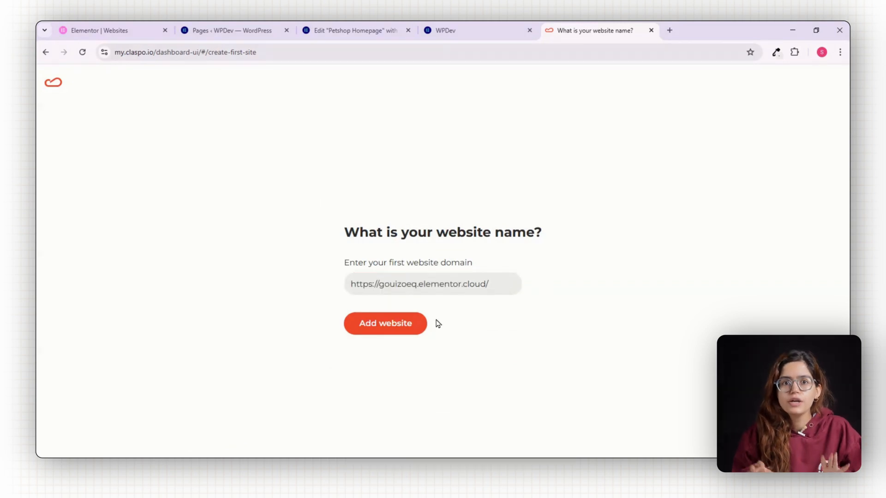
pyautogui.click(385, 323)
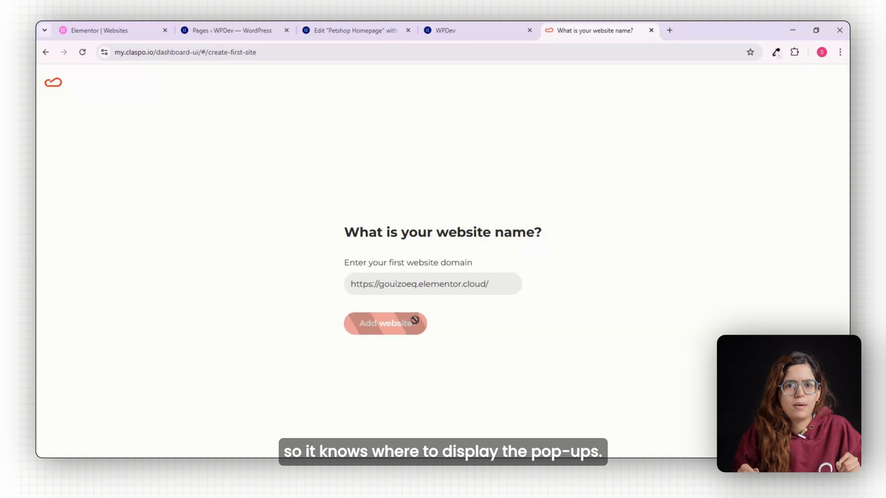
pyautogui.click(385, 323)
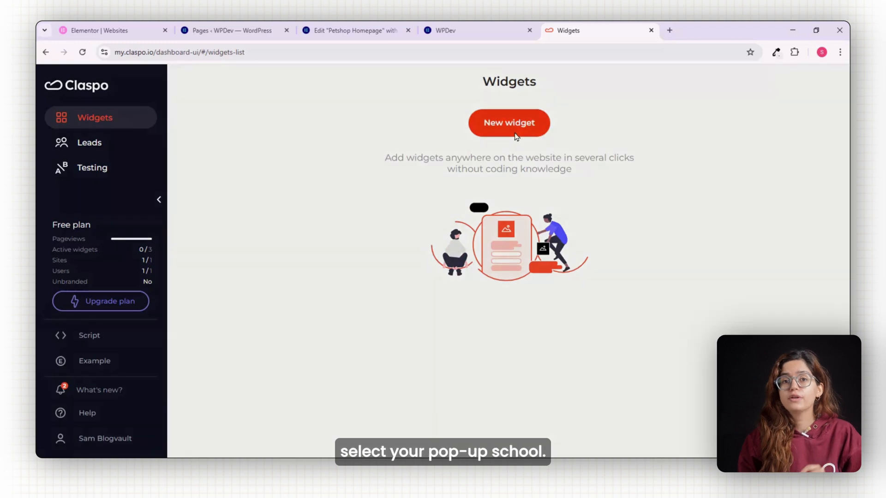
# Start a new widget from the Widgets page, bringing up the Choose template gallery
pyautogui.click(507, 123)
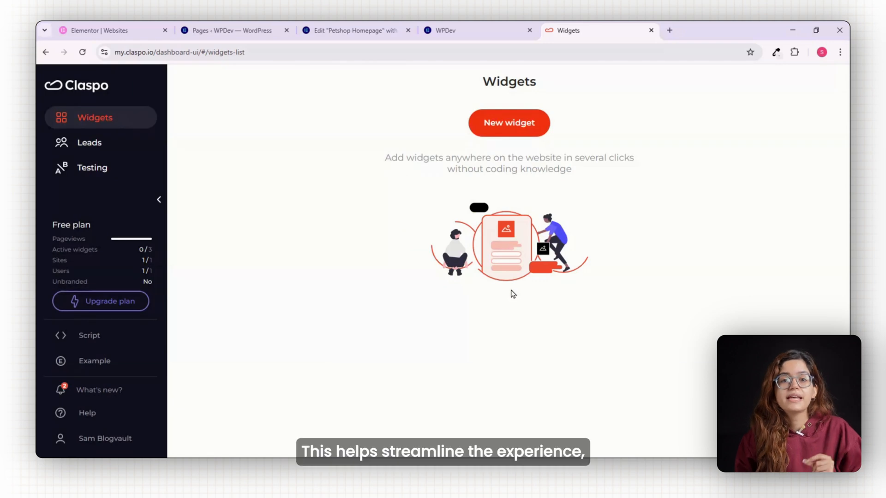
pyautogui.click(508, 123)
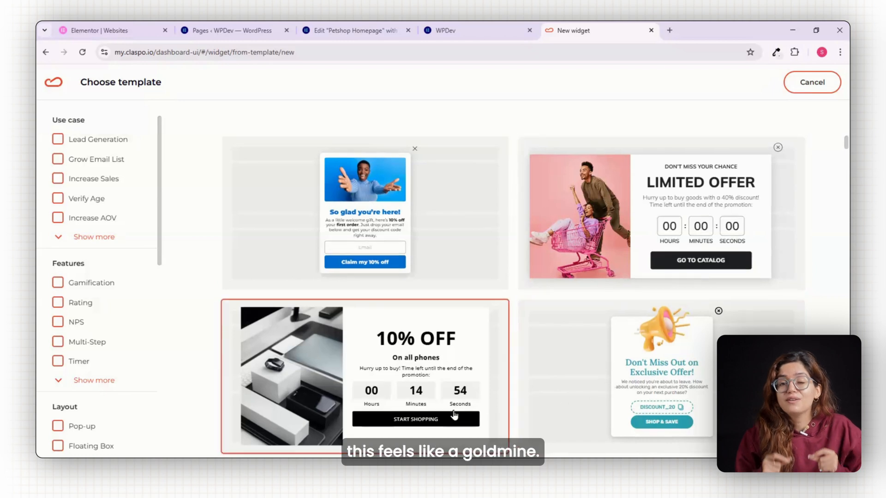
# Browse the gallery, filter by Lead Generation, then switch the filter to Gamification spin-wheel templates
pyautogui.scroll(-3)
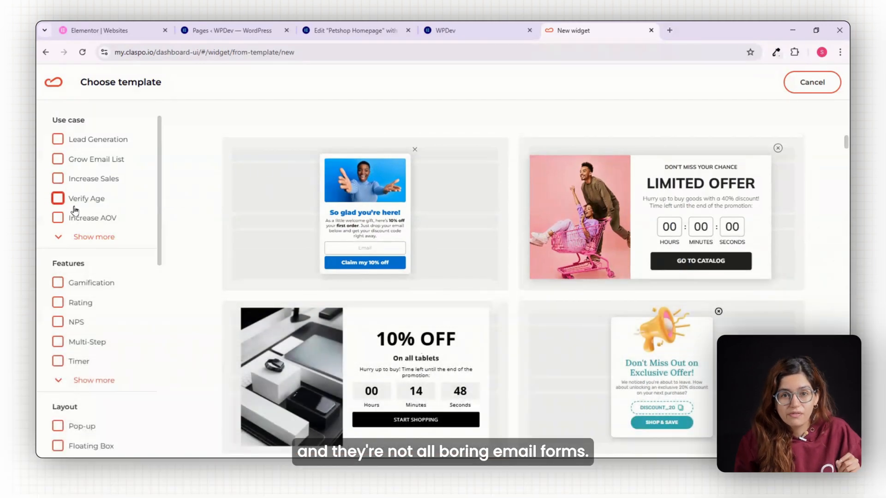
pyautogui.scroll(-3)
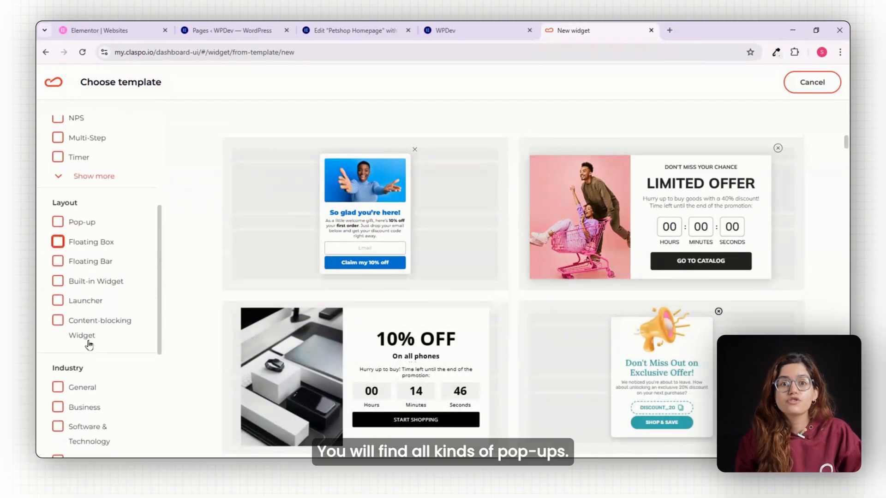
pyautogui.scroll(-3)
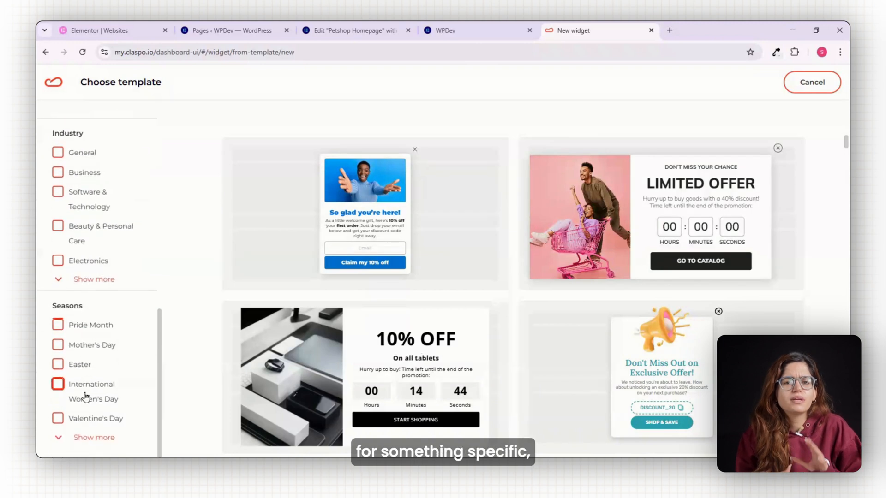
pyautogui.scroll(-3)
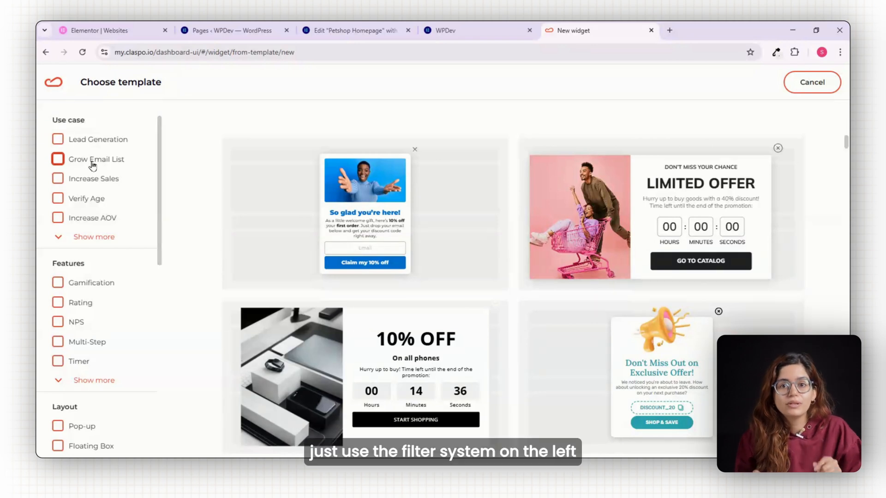
pyautogui.moveTo(99, 184)
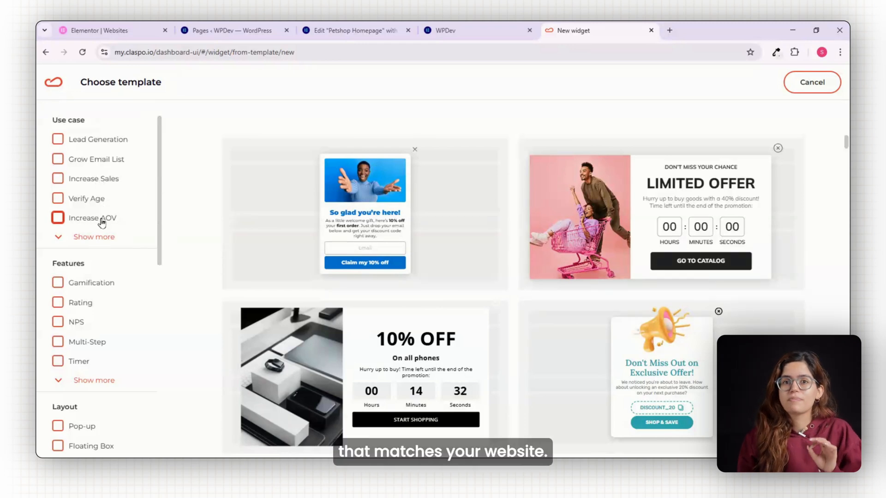
pyautogui.click(58, 139)
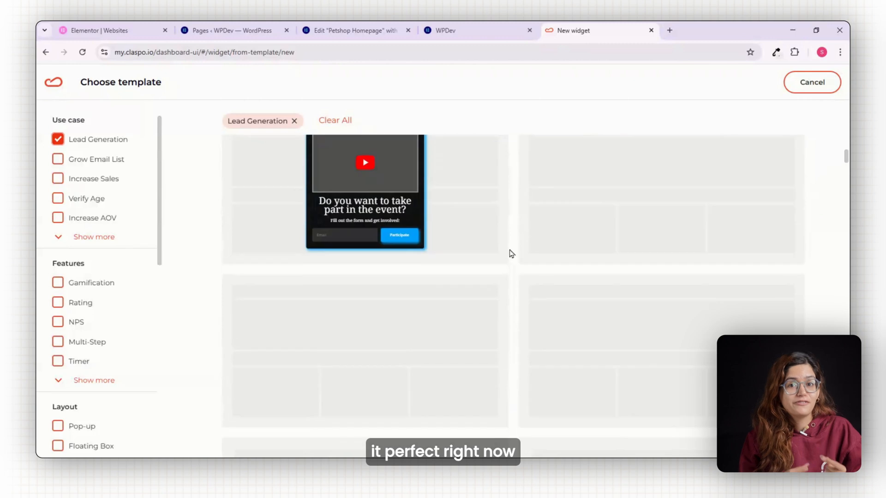
pyautogui.scroll(-3)
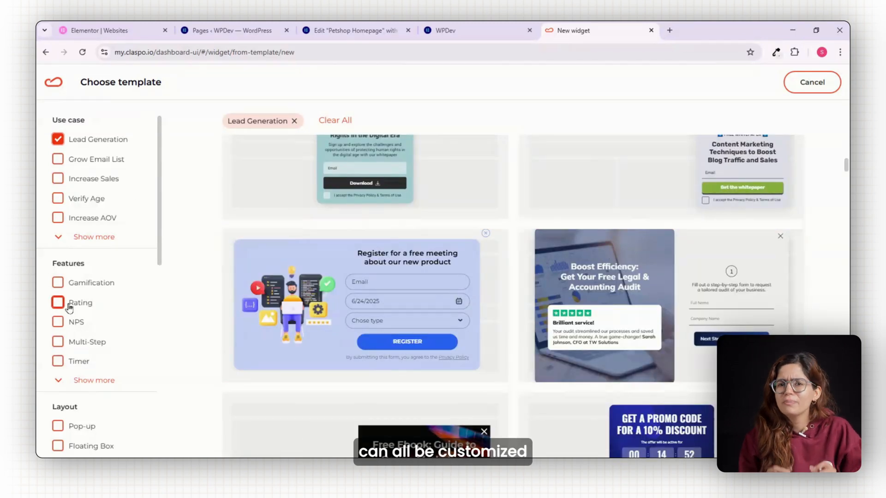
pyautogui.click(57, 283)
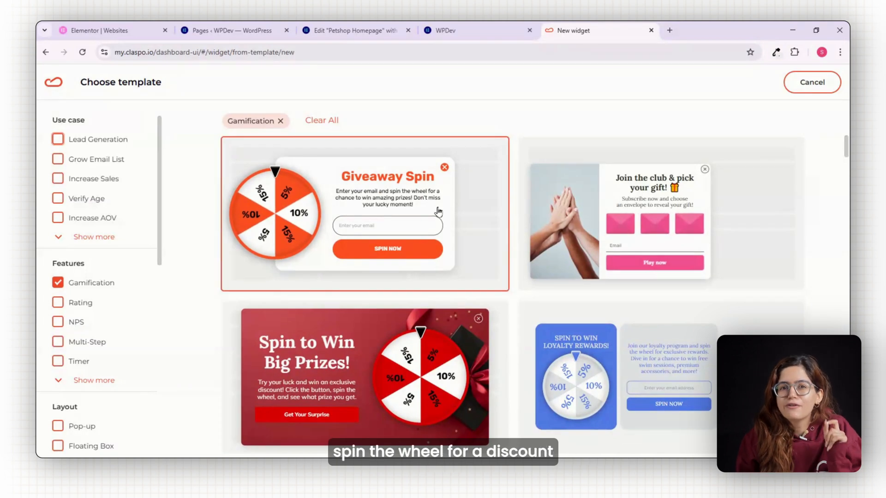
# Preview the Giveaway Spin template's signup, error and mobile screens, returning to desktop signup
pyautogui.click(365, 213)
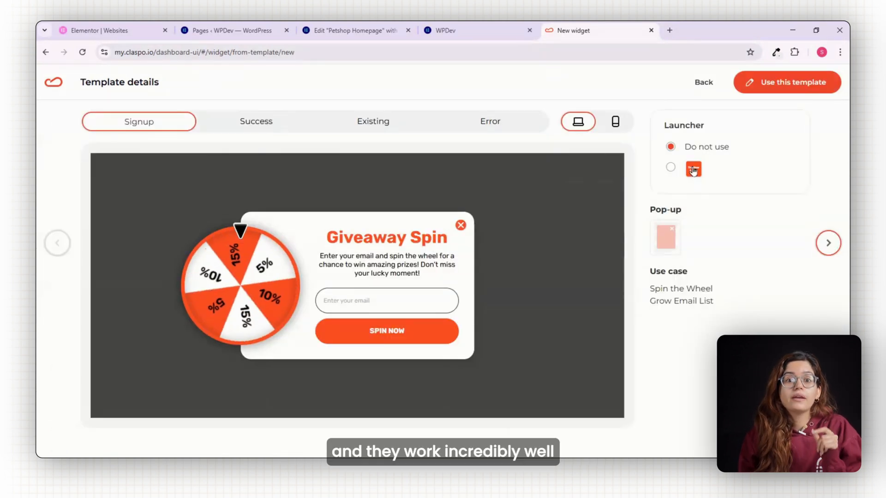
pyautogui.click(489, 122)
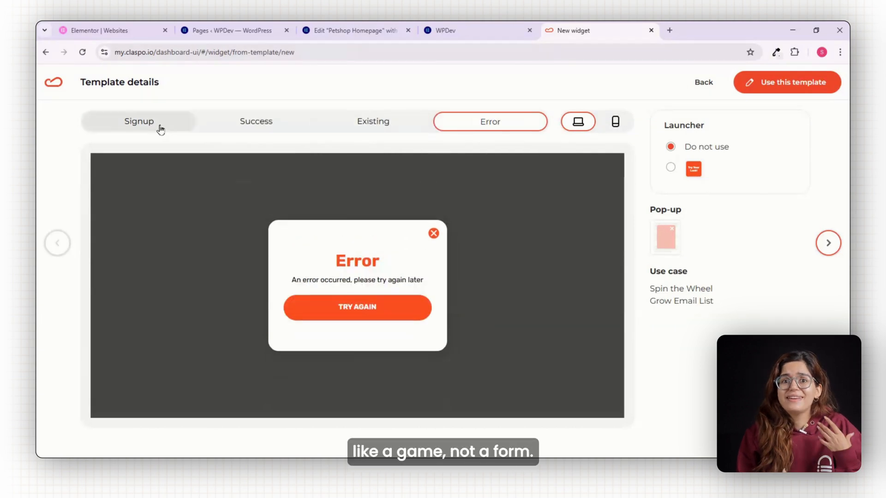
pyautogui.click(615, 121)
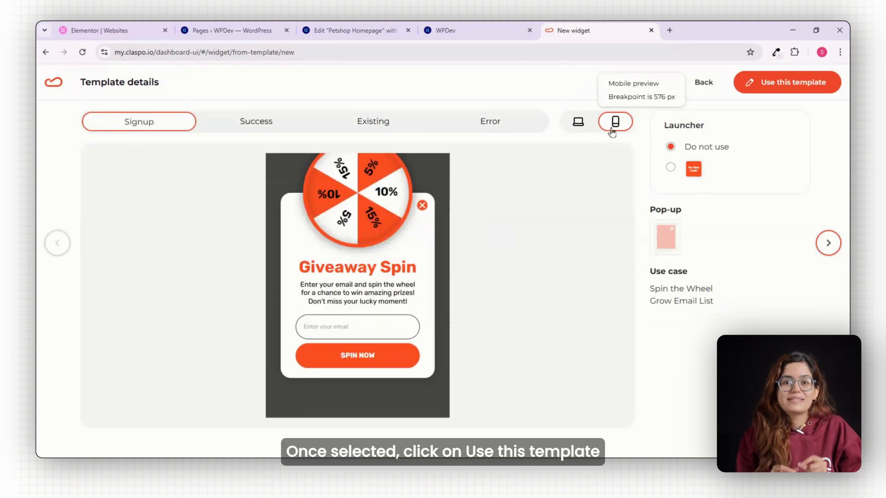
pyautogui.click(578, 122)
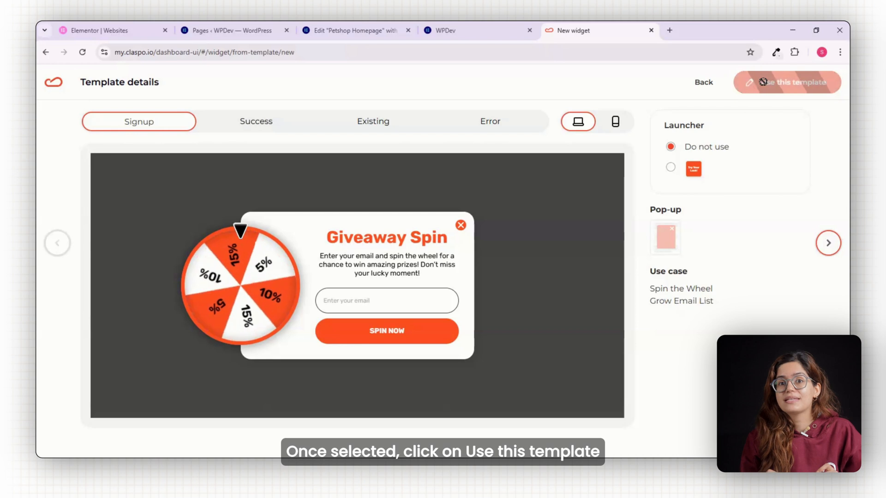
# Build from the template, restyle the popup blue as 'Fetch a Deal!' and save it
pyautogui.click(791, 82)
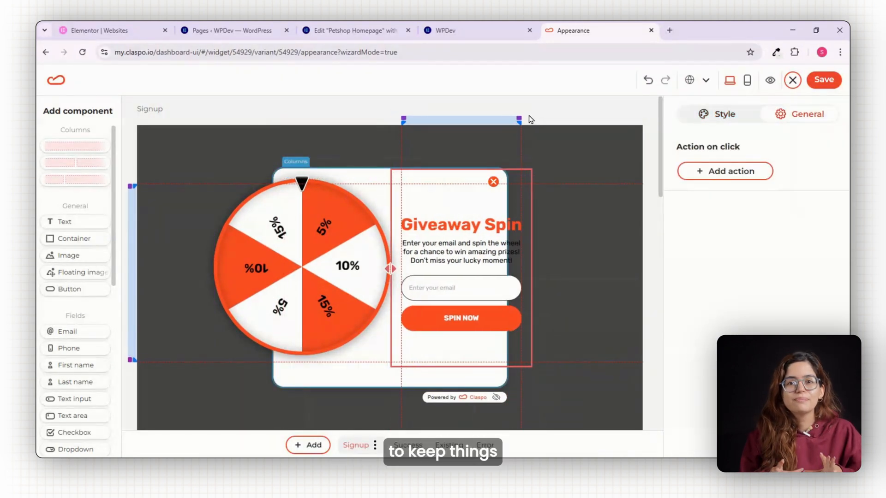
pyautogui.click(460, 224)
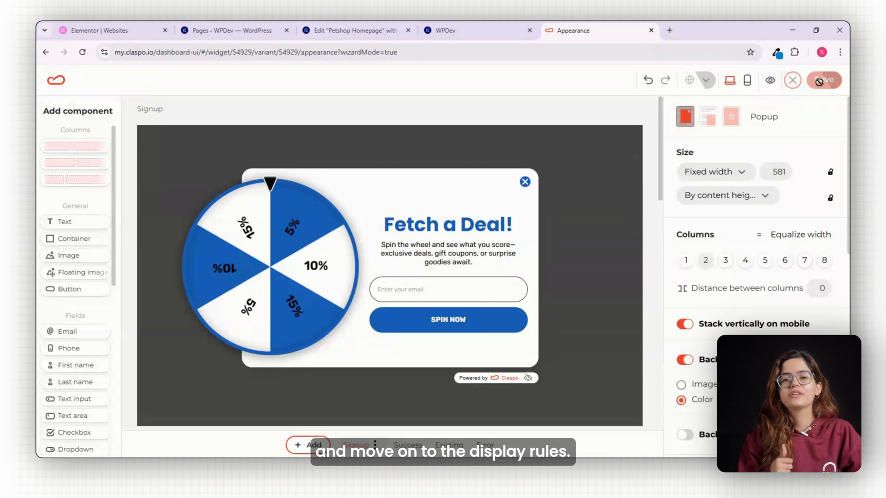
pyautogui.click(805, 82)
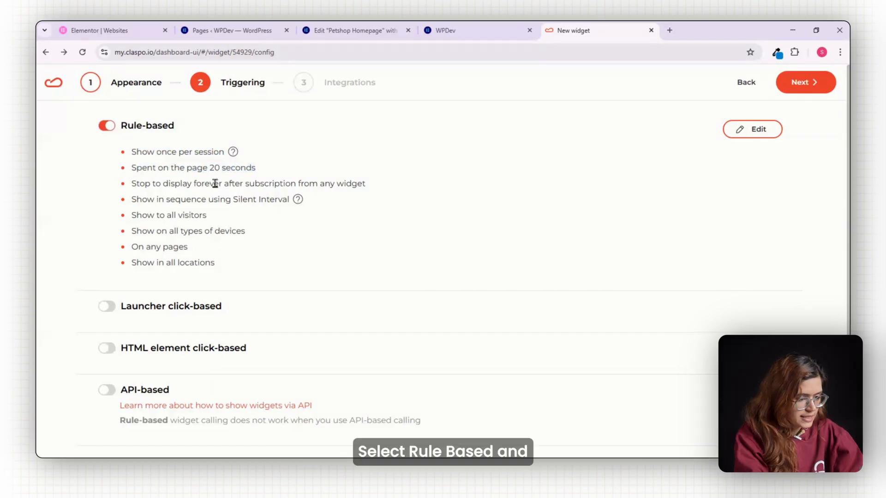
# Keep rule-based triggering, store leads in Claspo, finish the widget and view the WordPress install steps
pyautogui.click(805, 82)
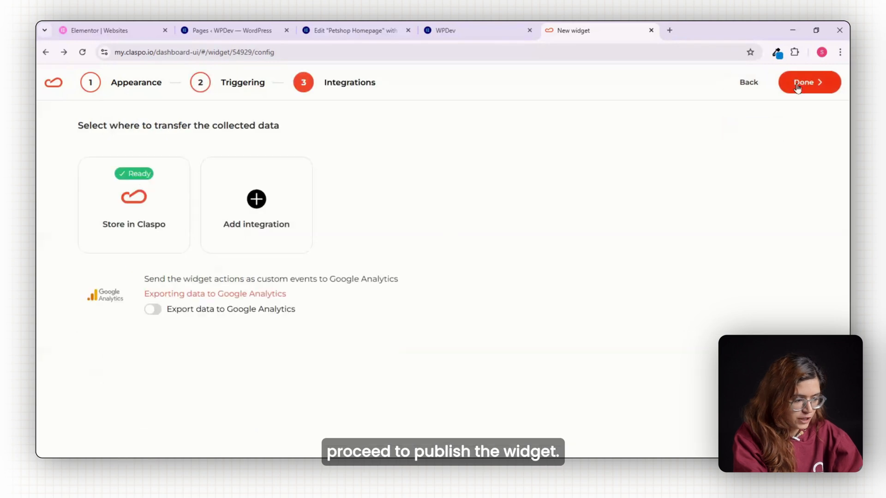
pyautogui.click(808, 82)
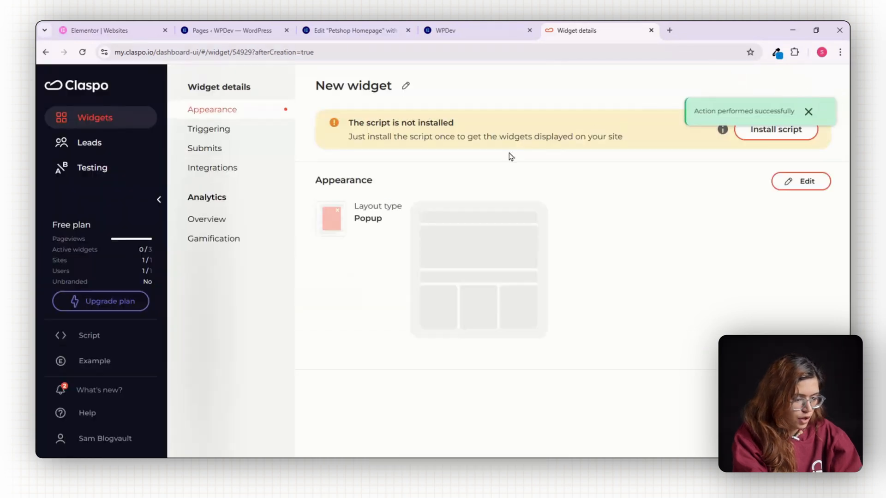
pyautogui.click(775, 129)
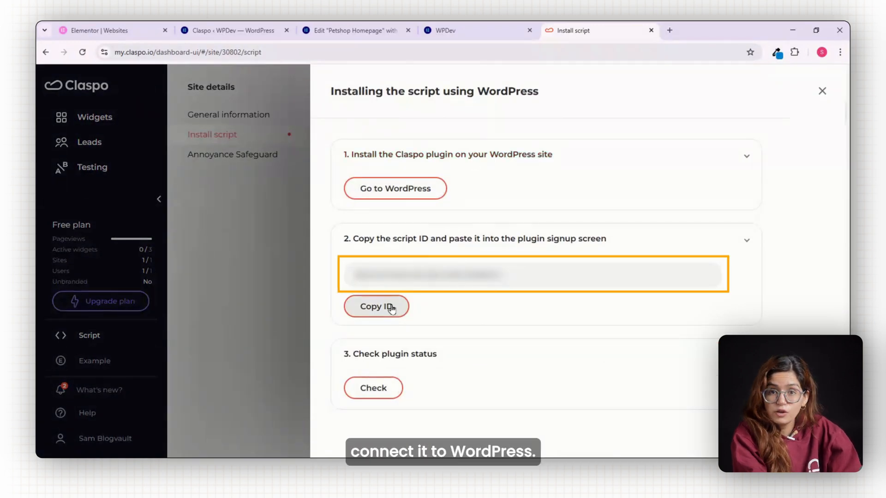
# Copy the site's script ID for installing the Claspo plugin on WordPress
pyautogui.click(232, 30)
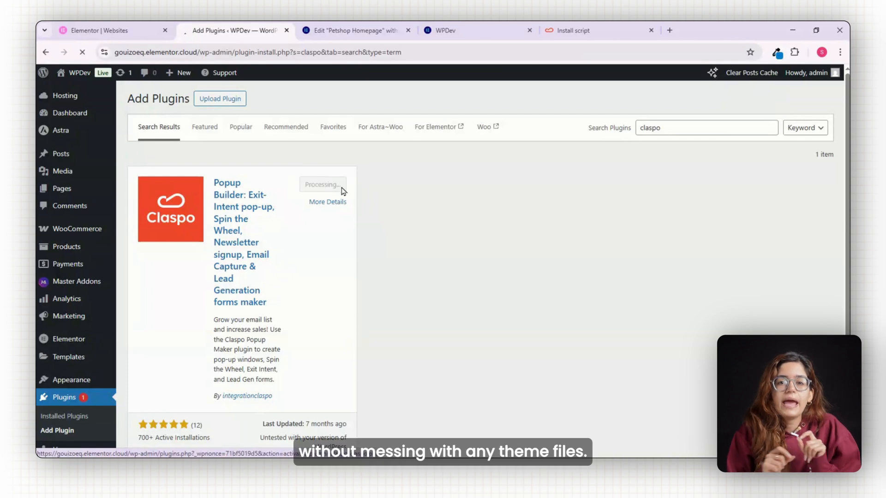
# Activate the Claspo plugin from the Add Plugins card, reaching its script ID setup screen
pyautogui.click(322, 185)
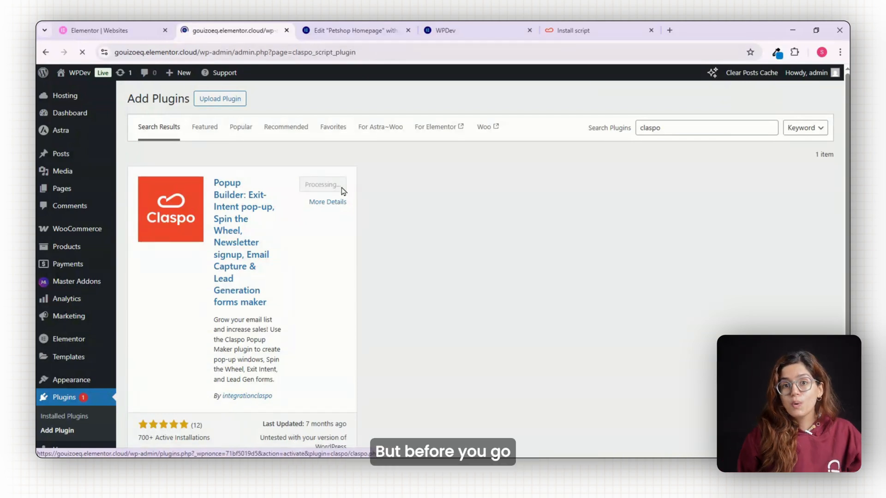
pyautogui.click(322, 184)
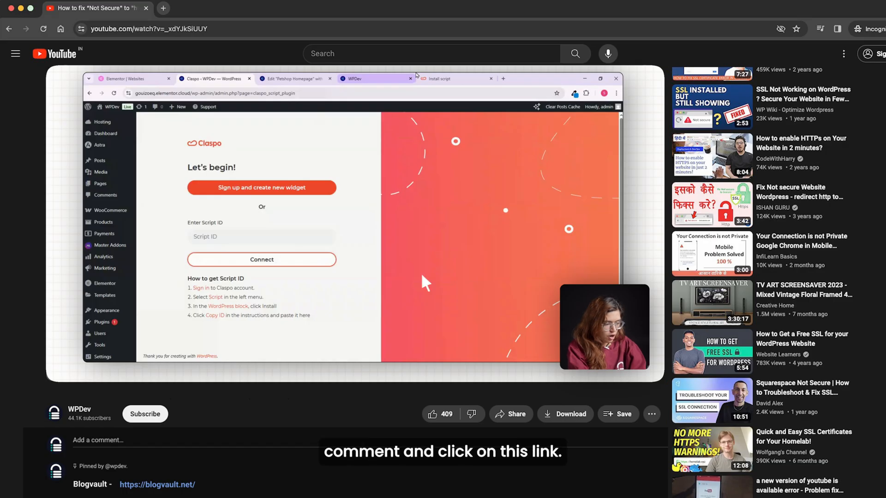
# Browse the BlogVault homepage, scrolling through its backup service overview
pyautogui.click(157, 485)
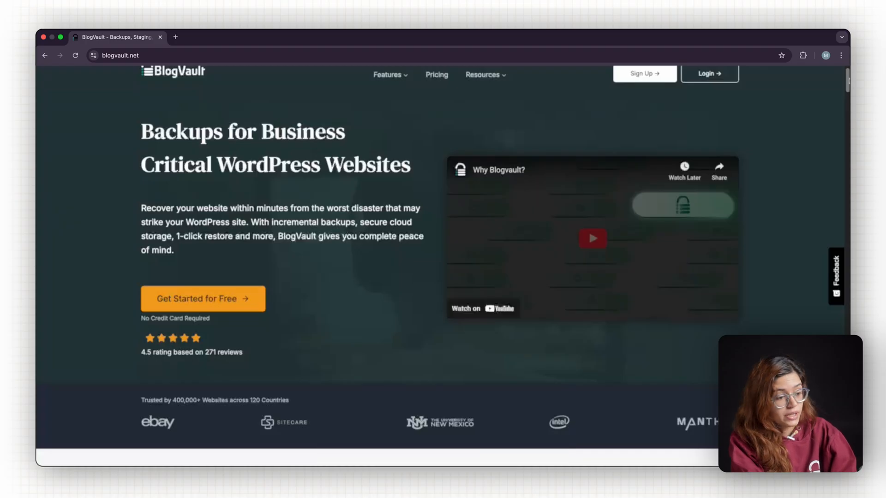
pyautogui.scroll(-3)
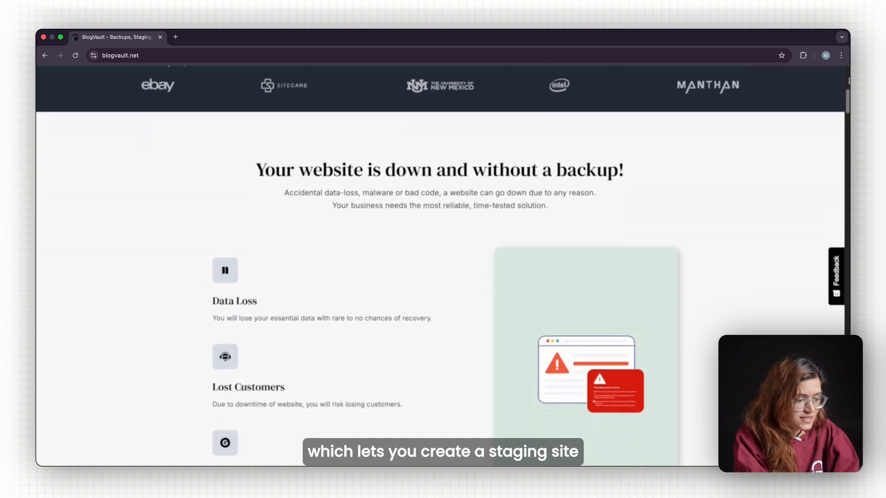
pyautogui.scroll(-3)
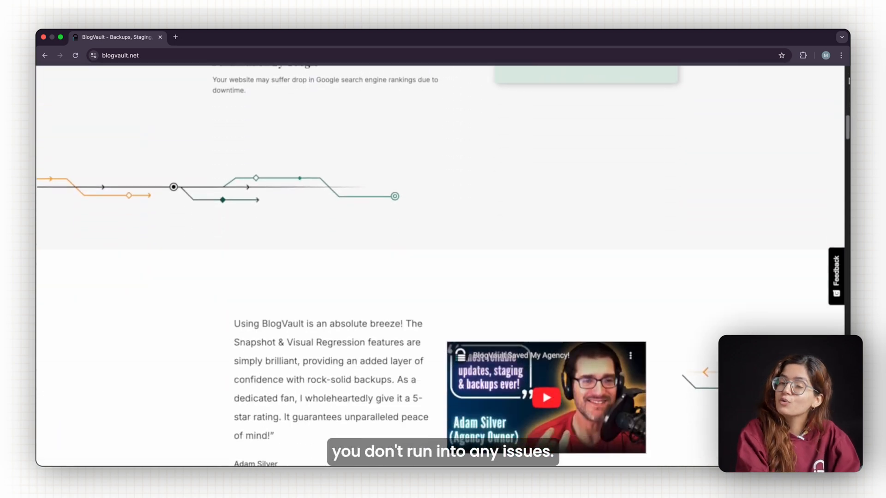
pyautogui.scroll(-3)
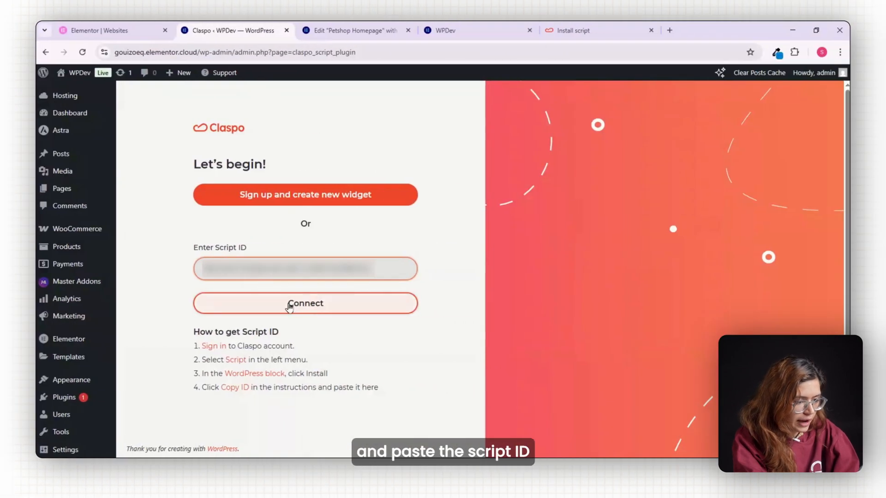
# Connect the WordPress plugin with the pasted script ID and re-check installation in Claspo
pyautogui.click(305, 303)
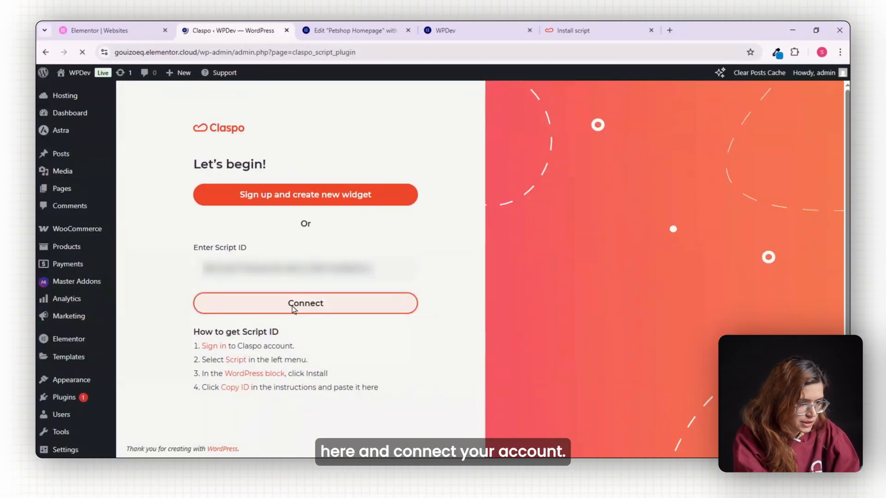
pyautogui.click(305, 303)
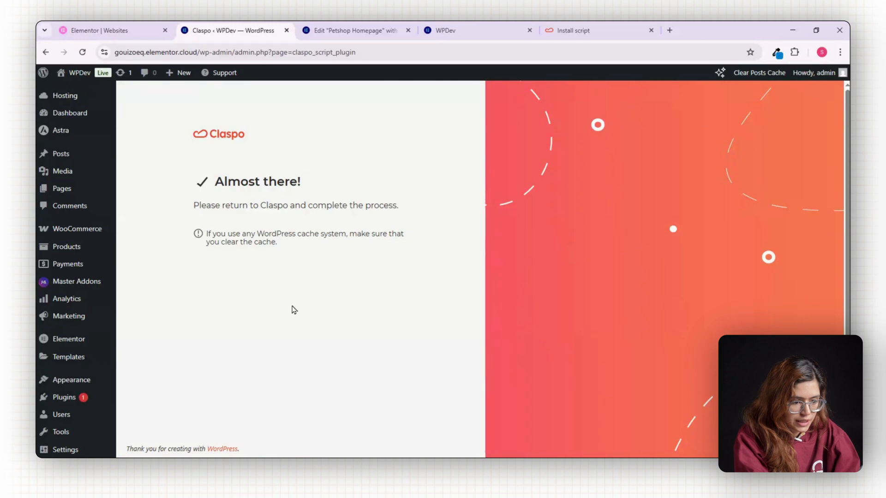
pyautogui.click(593, 30)
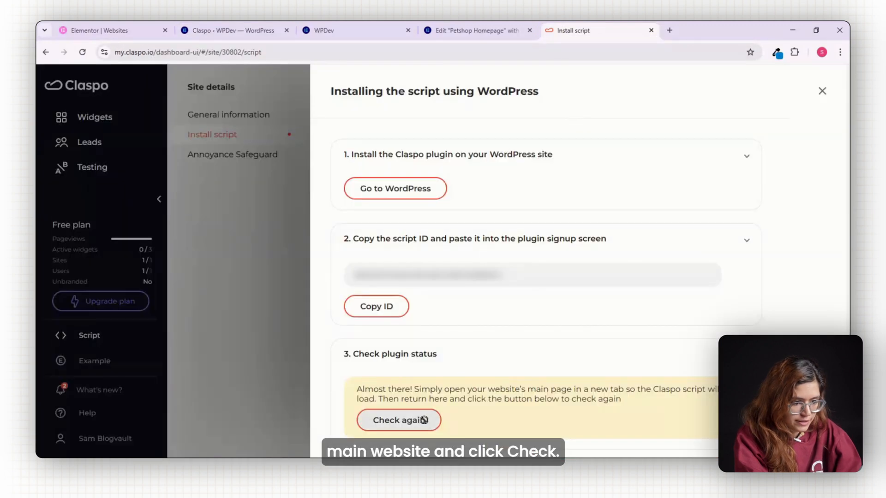
pyautogui.click(397, 421)
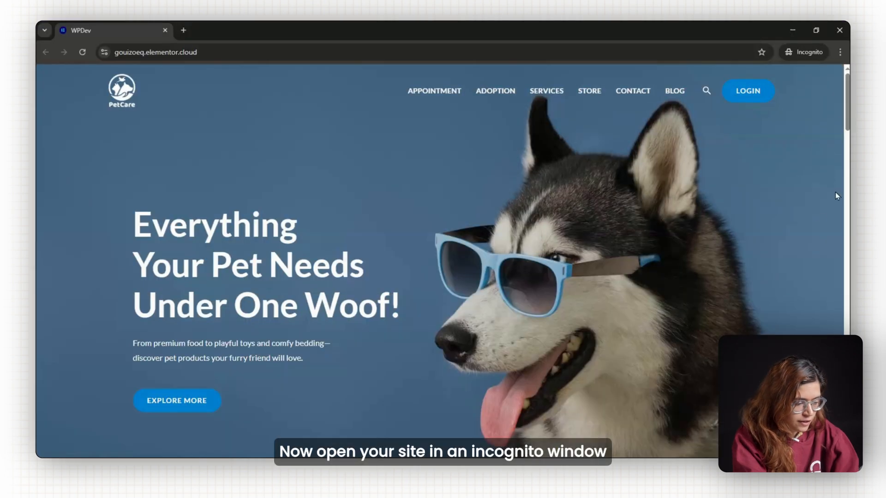
pyautogui.scroll(-3)
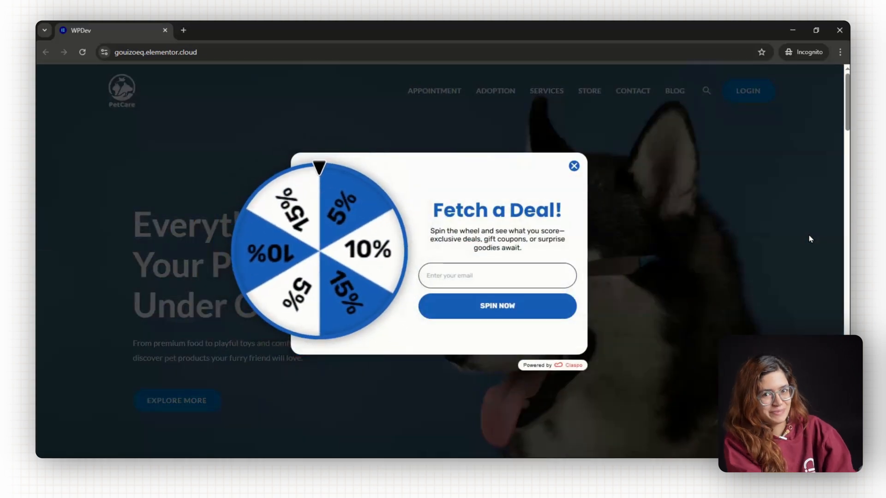
pyautogui.write('abc@gmail.com')
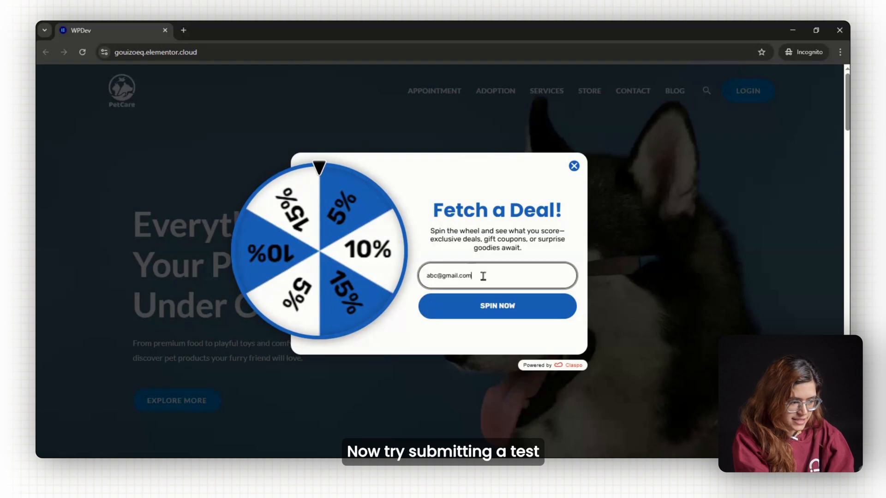
pyautogui.click(497, 307)
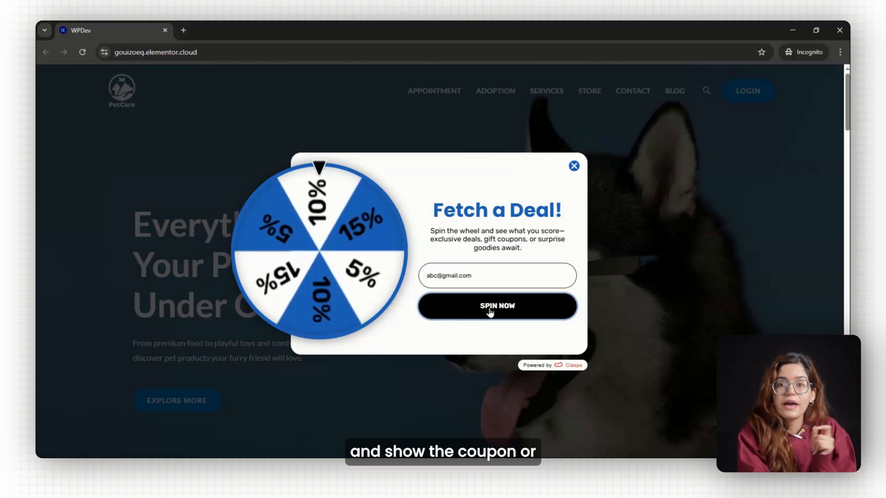
pyautogui.click(497, 306)
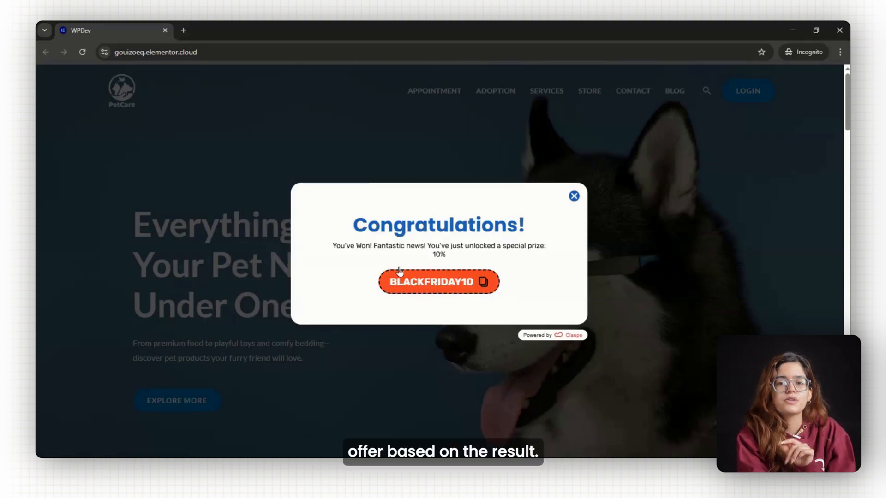
pyautogui.click(438, 282)
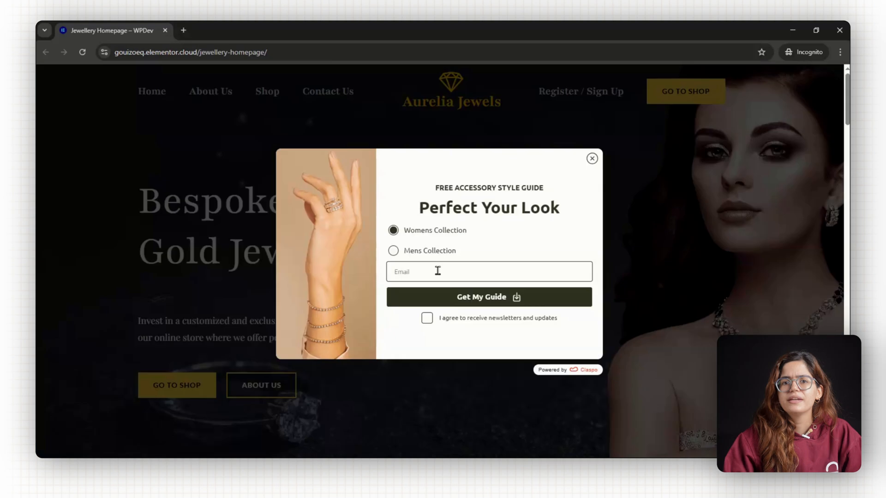
# Submit the Perfect Your Look form with a test email and newsletter consent via Get My Guide
pyautogui.write('samo')
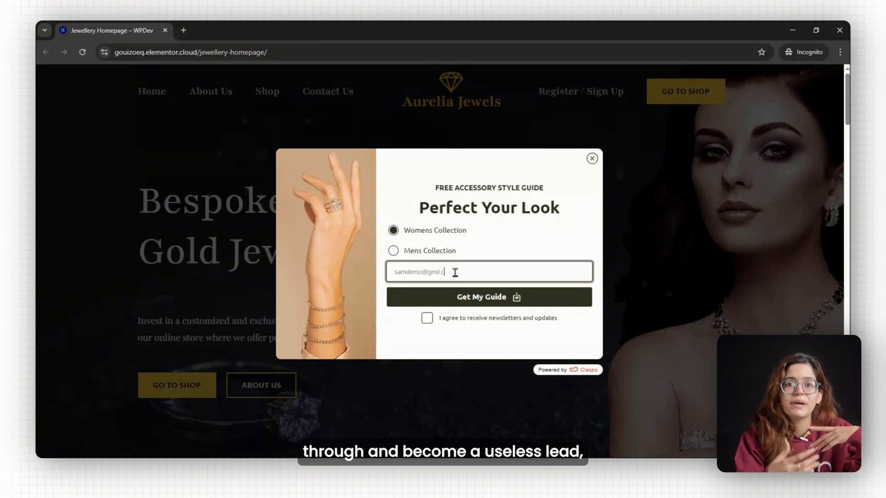
pyautogui.click(427, 317)
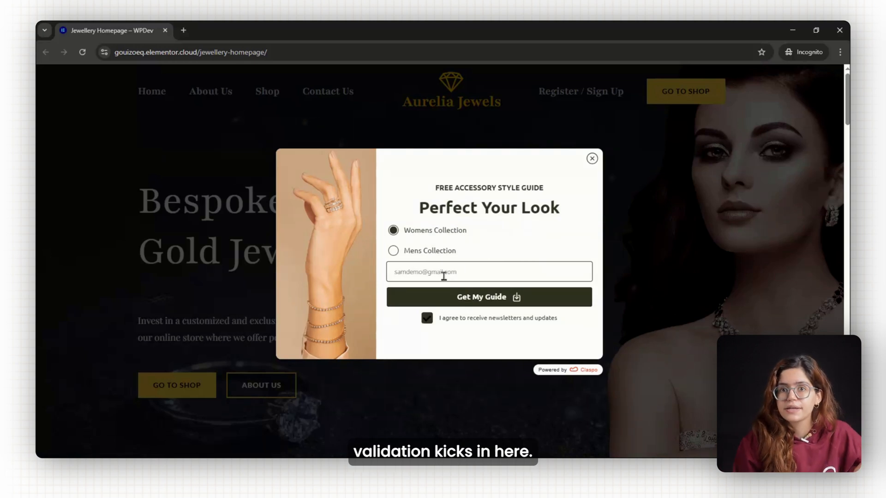
pyautogui.click(488, 296)
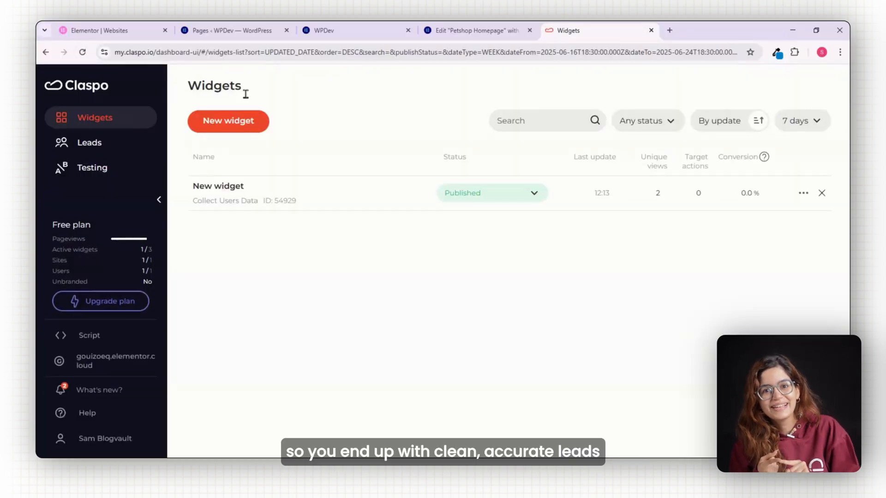
pyautogui.moveTo(661, 200)
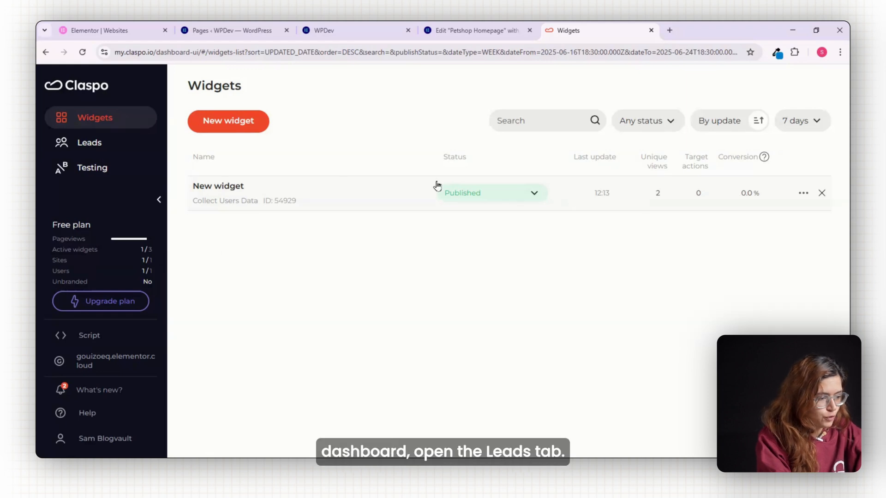
# Download the 4 leads as CSV from the Leads page, review the rows in Excel, then close it
pyautogui.click(88, 142)
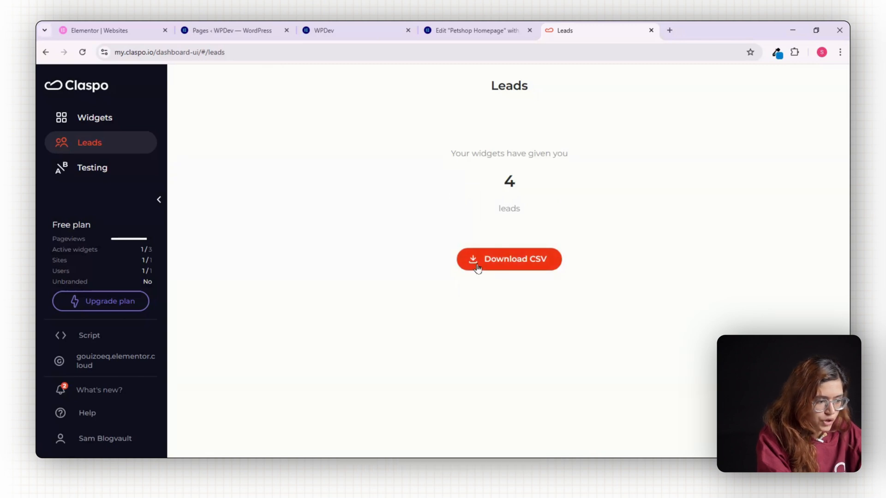
pyautogui.click(508, 259)
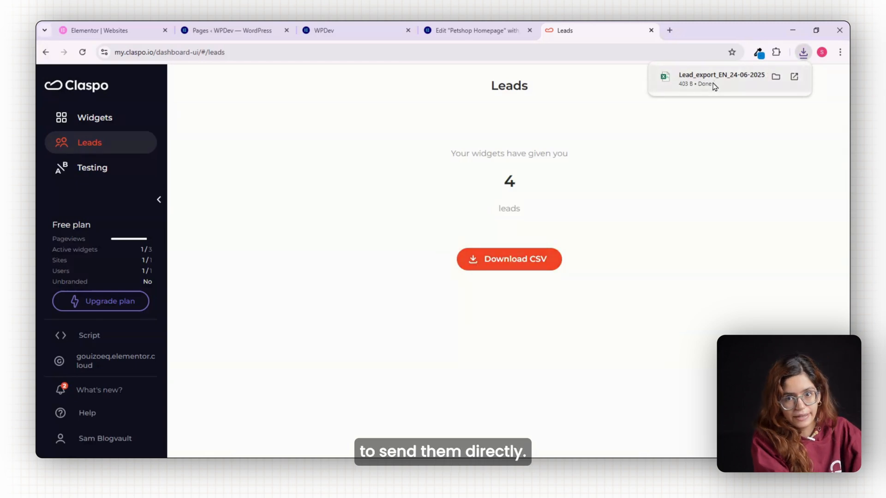
pyautogui.click(721, 79)
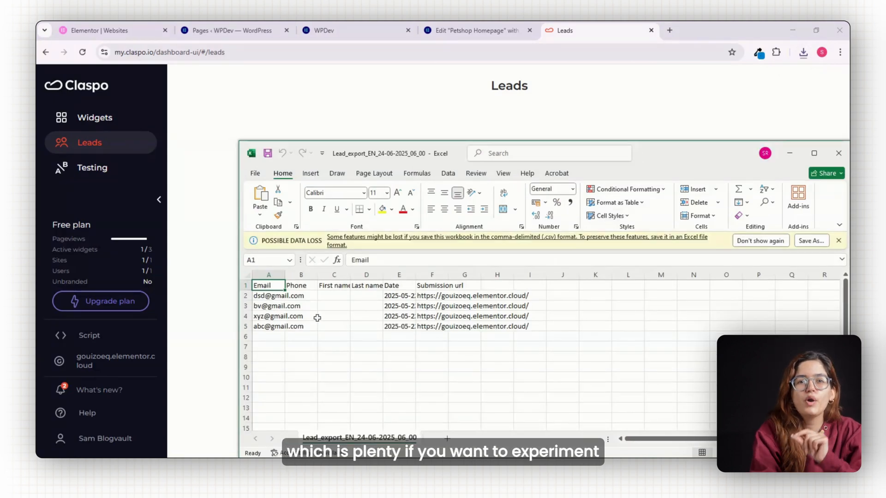
pyautogui.click(268, 325)
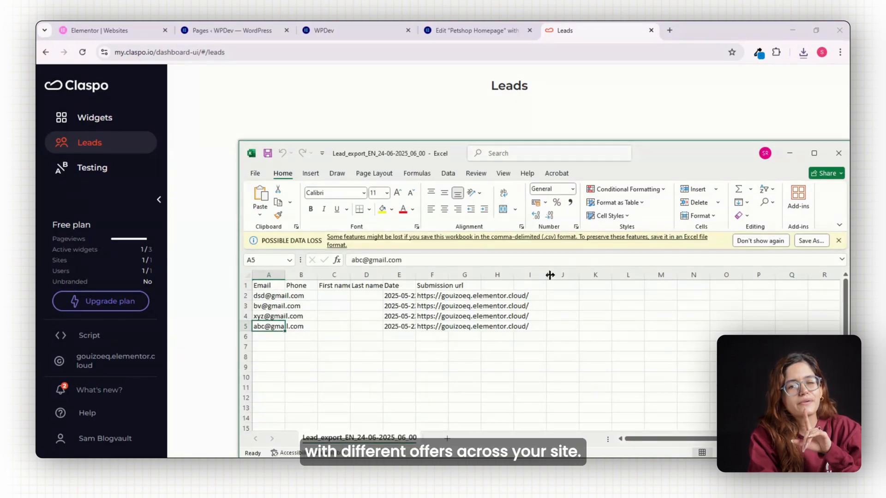
pyautogui.click(839, 153)
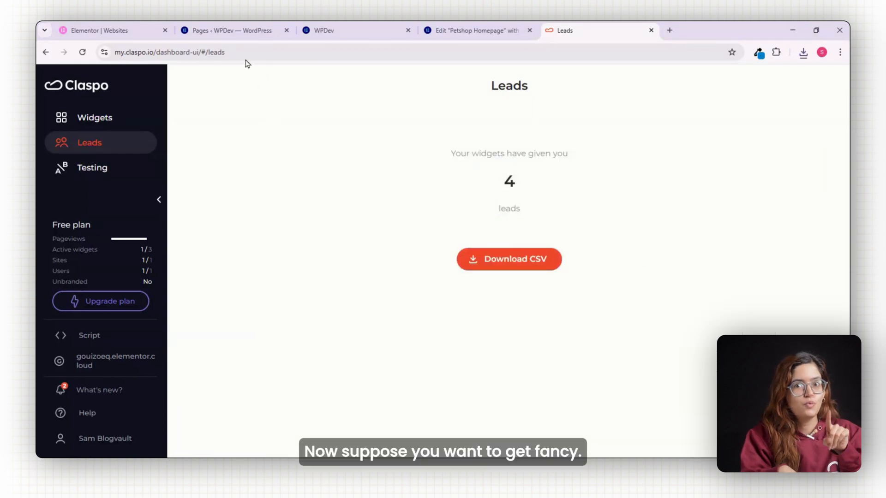
pyautogui.moveTo(353, 146)
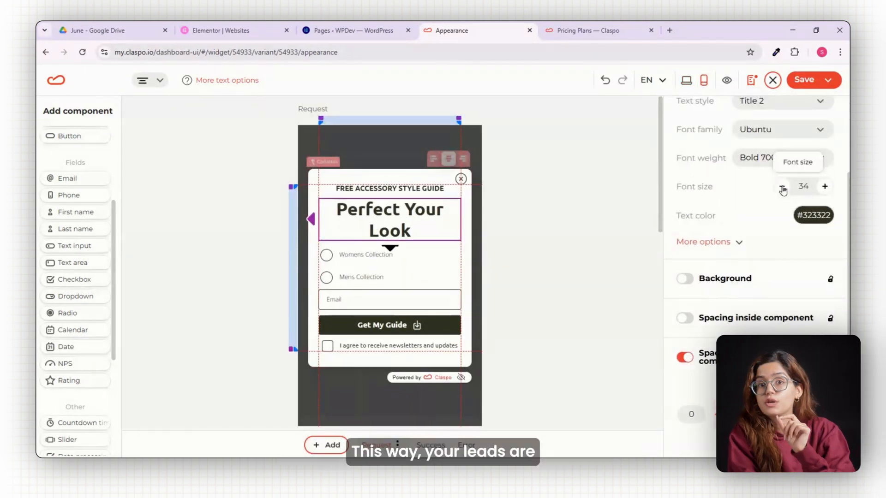
# Lower the Perfect Your Look heading font size to 32 in the Appearance editor
pyautogui.click(781, 191)
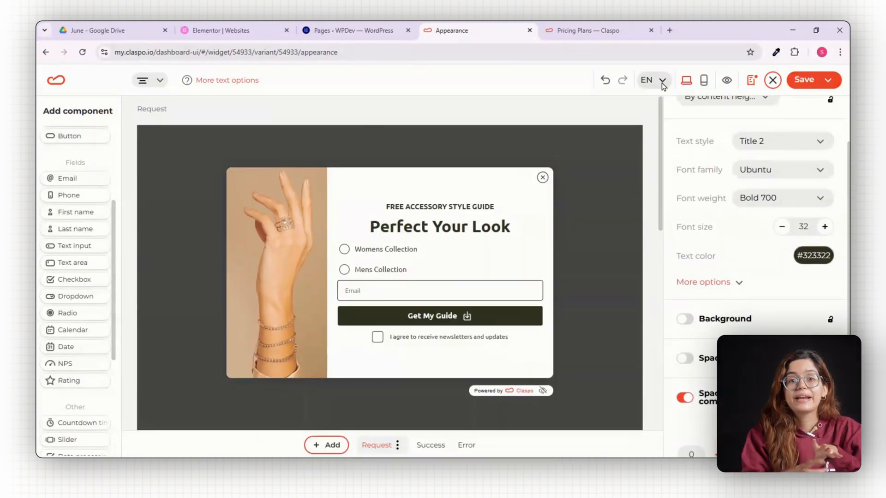
# Add Spanish via the EN language dropdown, review a translated element, and return to Widgets
pyautogui.click(653, 80)
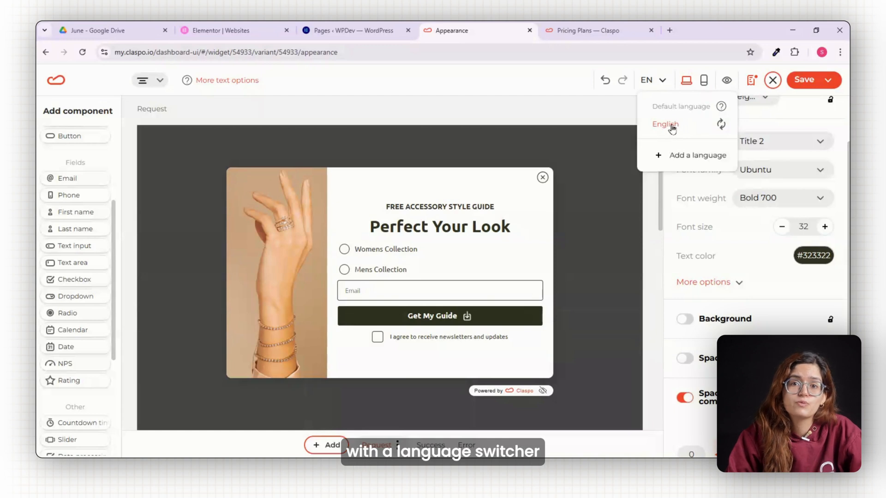
pyautogui.click(696, 155)
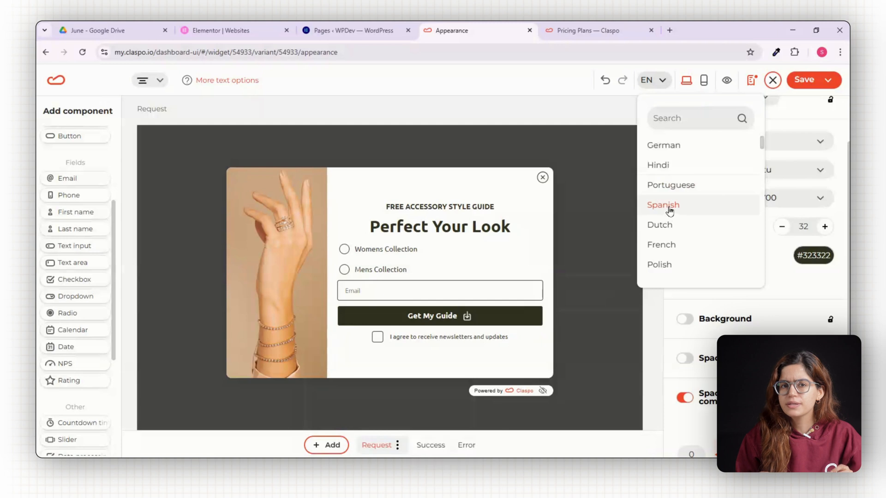
pyautogui.click(662, 204)
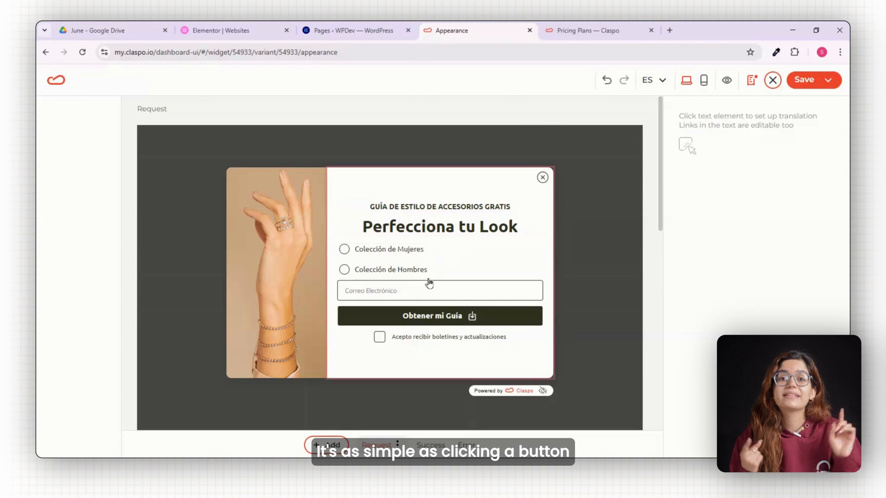
pyautogui.click(439, 291)
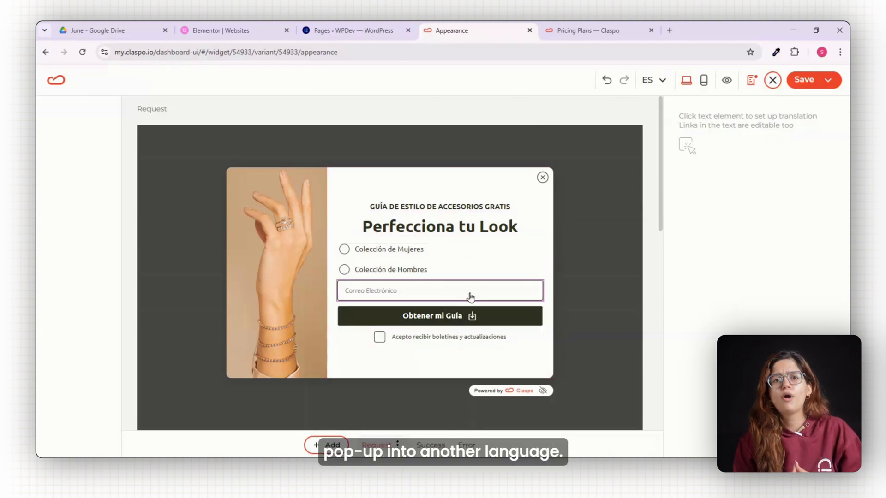
pyautogui.click(773, 80)
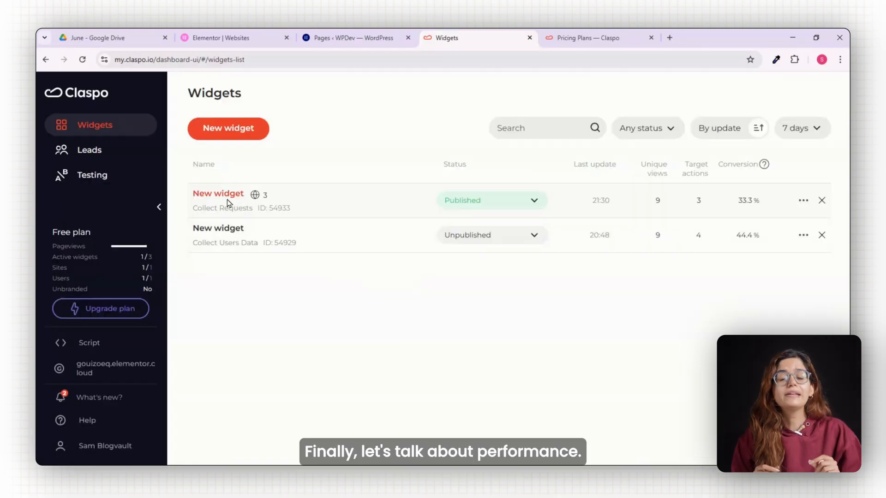
# Review the widget's view and target-action charts, then the A/B test comparison under Testing
pyautogui.click(218, 193)
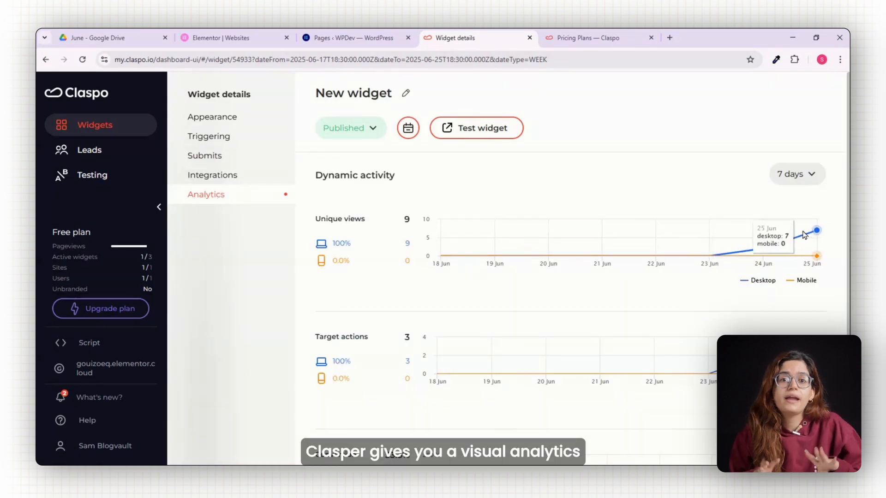
pyautogui.scroll(-3)
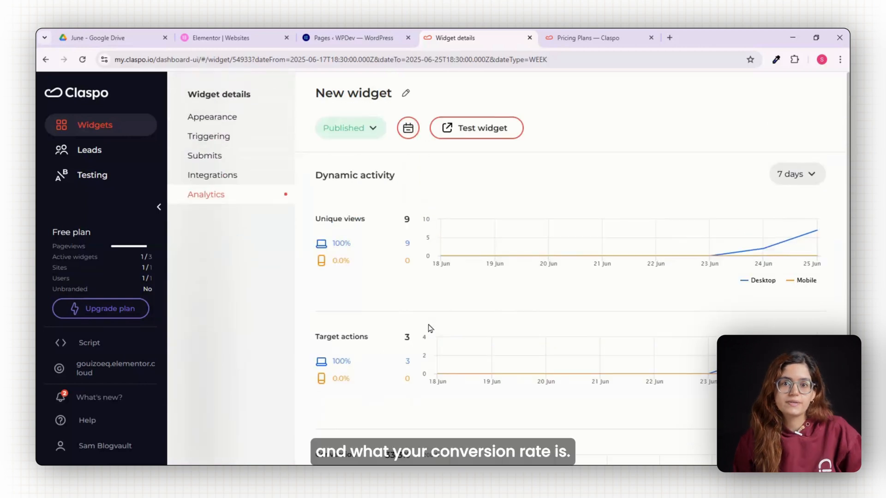
pyautogui.click(92, 174)
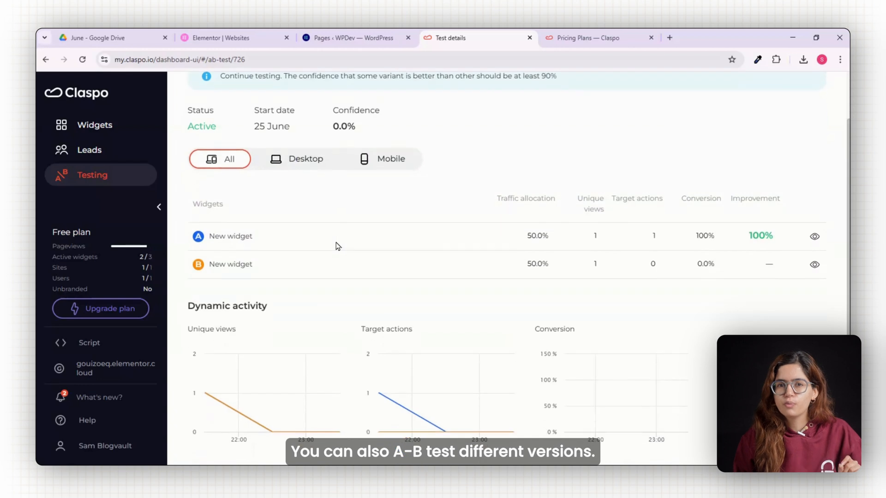
pyautogui.moveTo(412, 404)
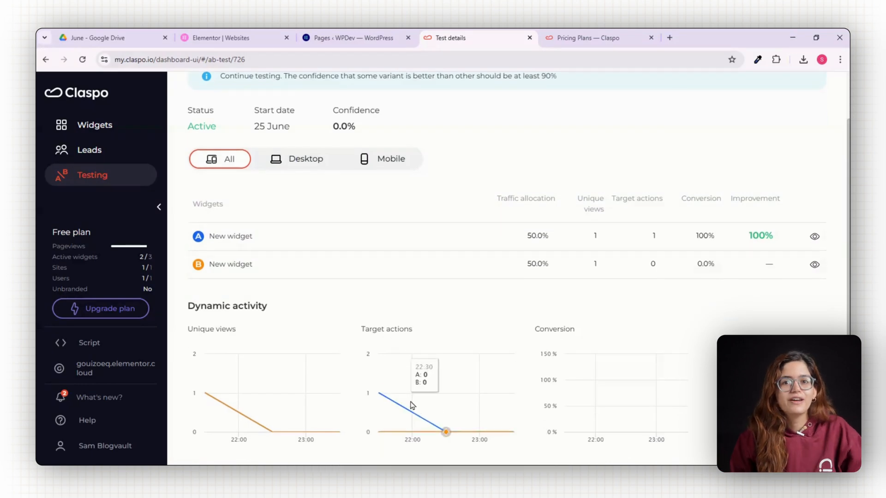